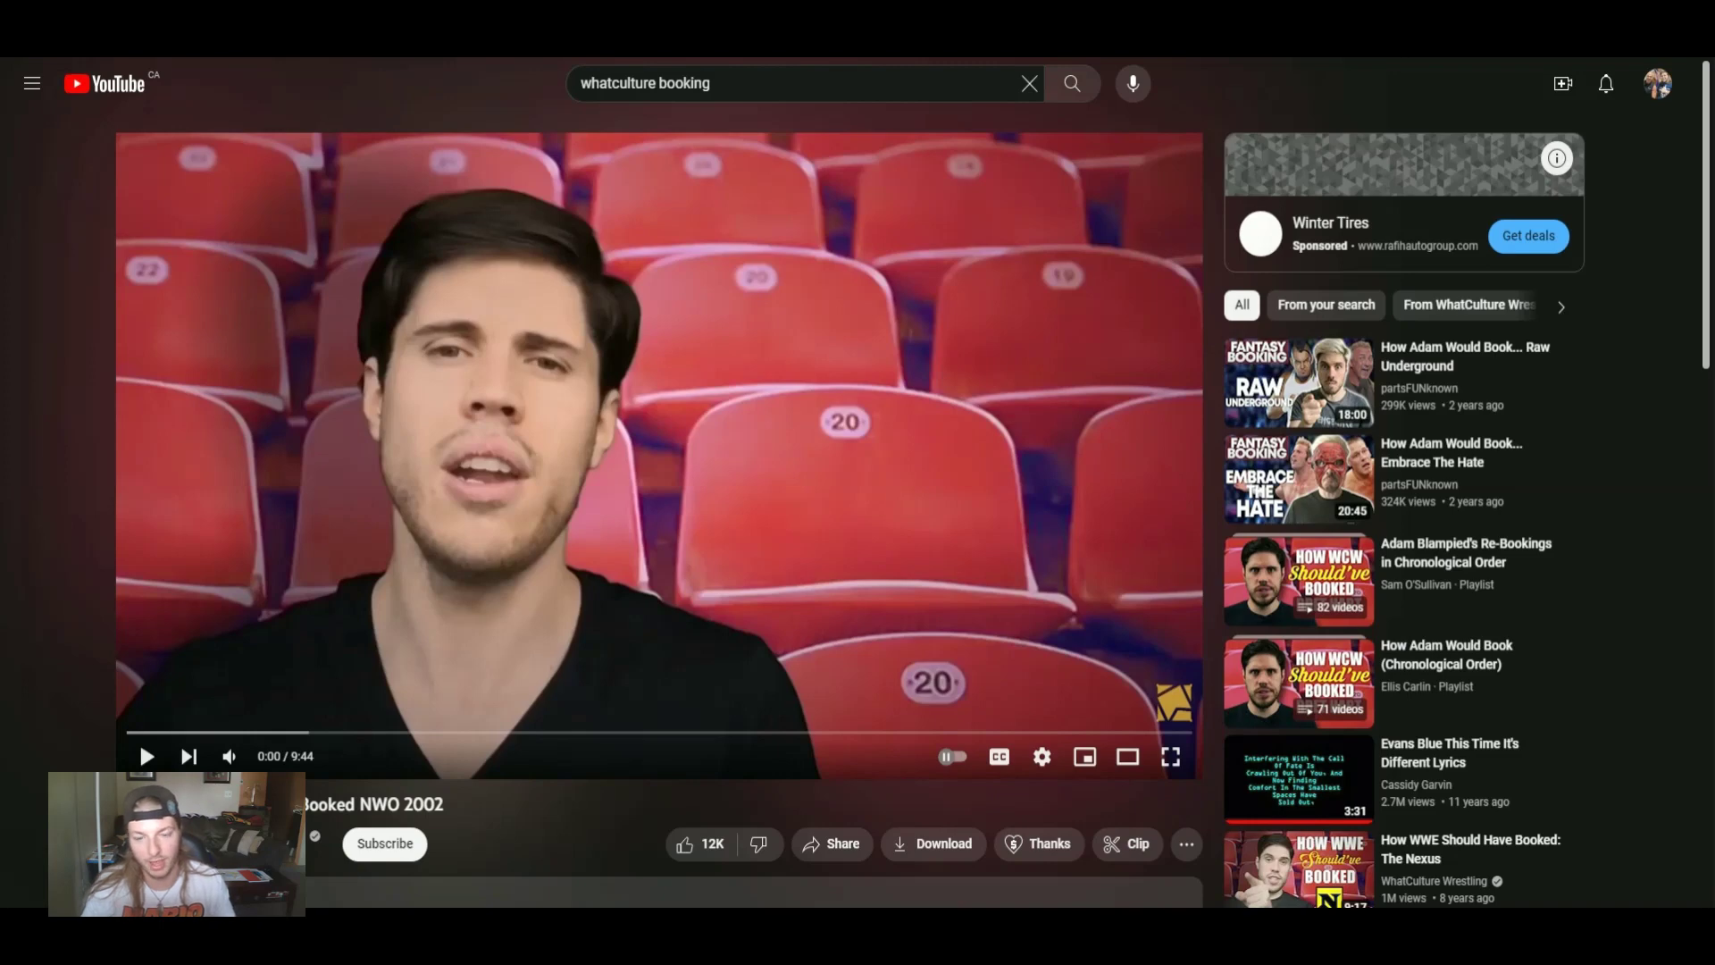
{"action": "mouse_move", "coordinate": [764, 380]}
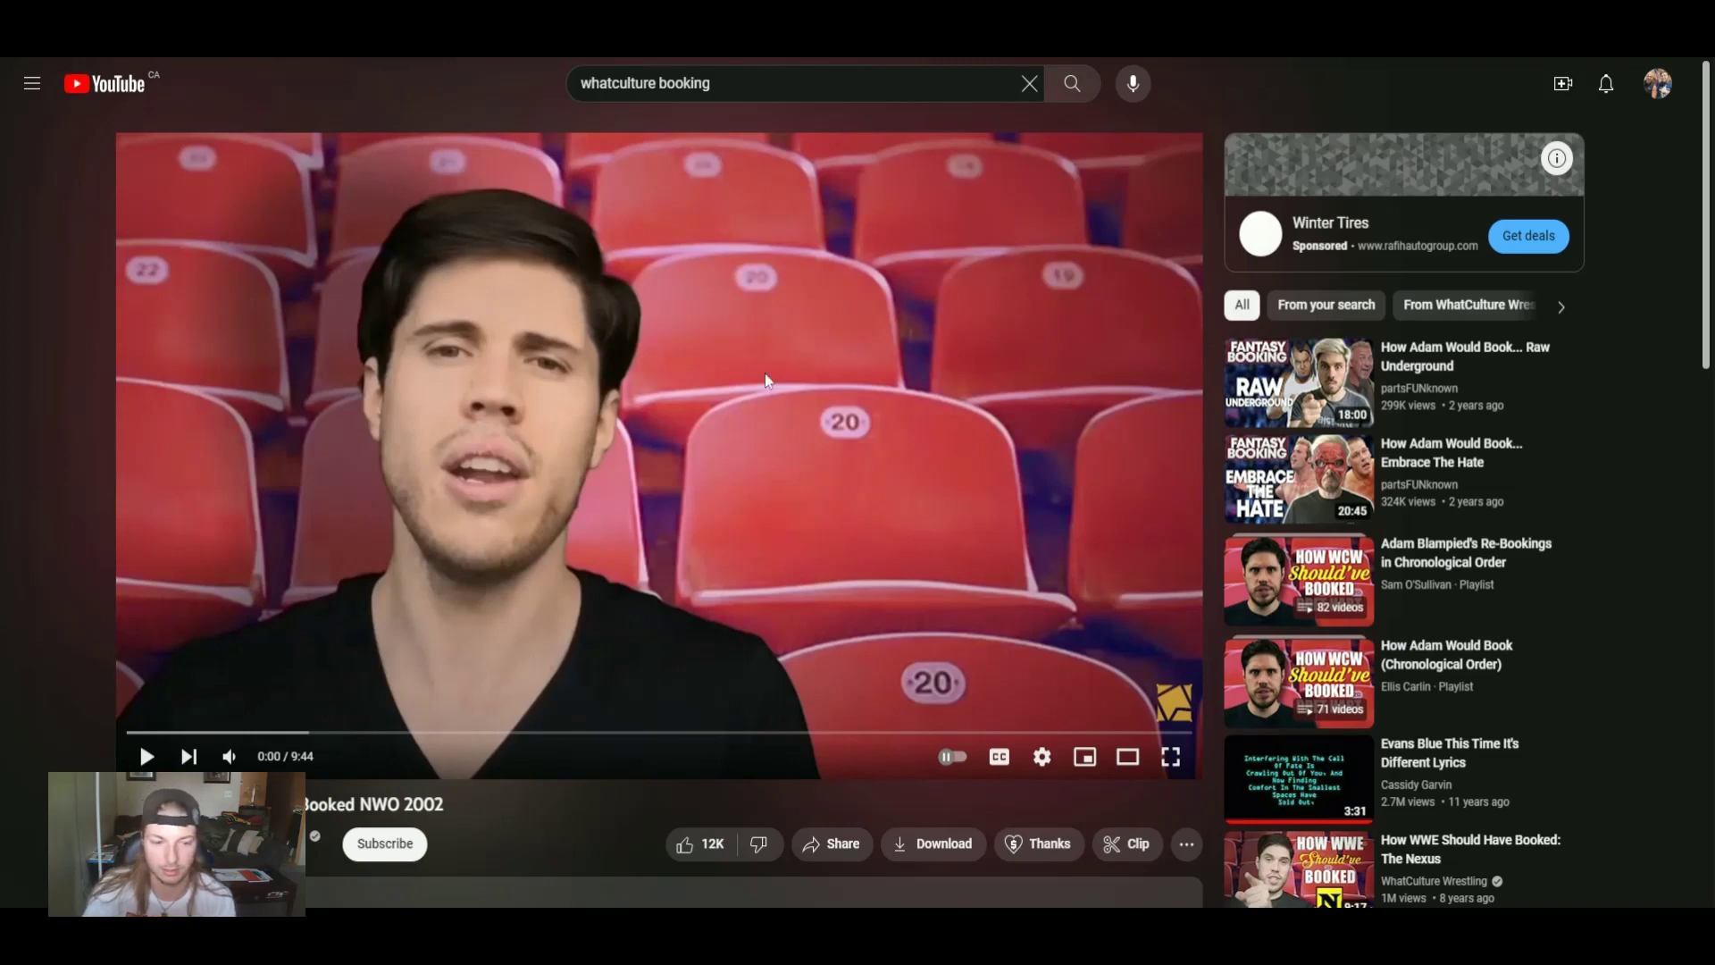
Play the NWO 2002 booking video to its 'Comment Below!' end card, then pause it
{"action": "left_click", "coordinate": [148, 757]}
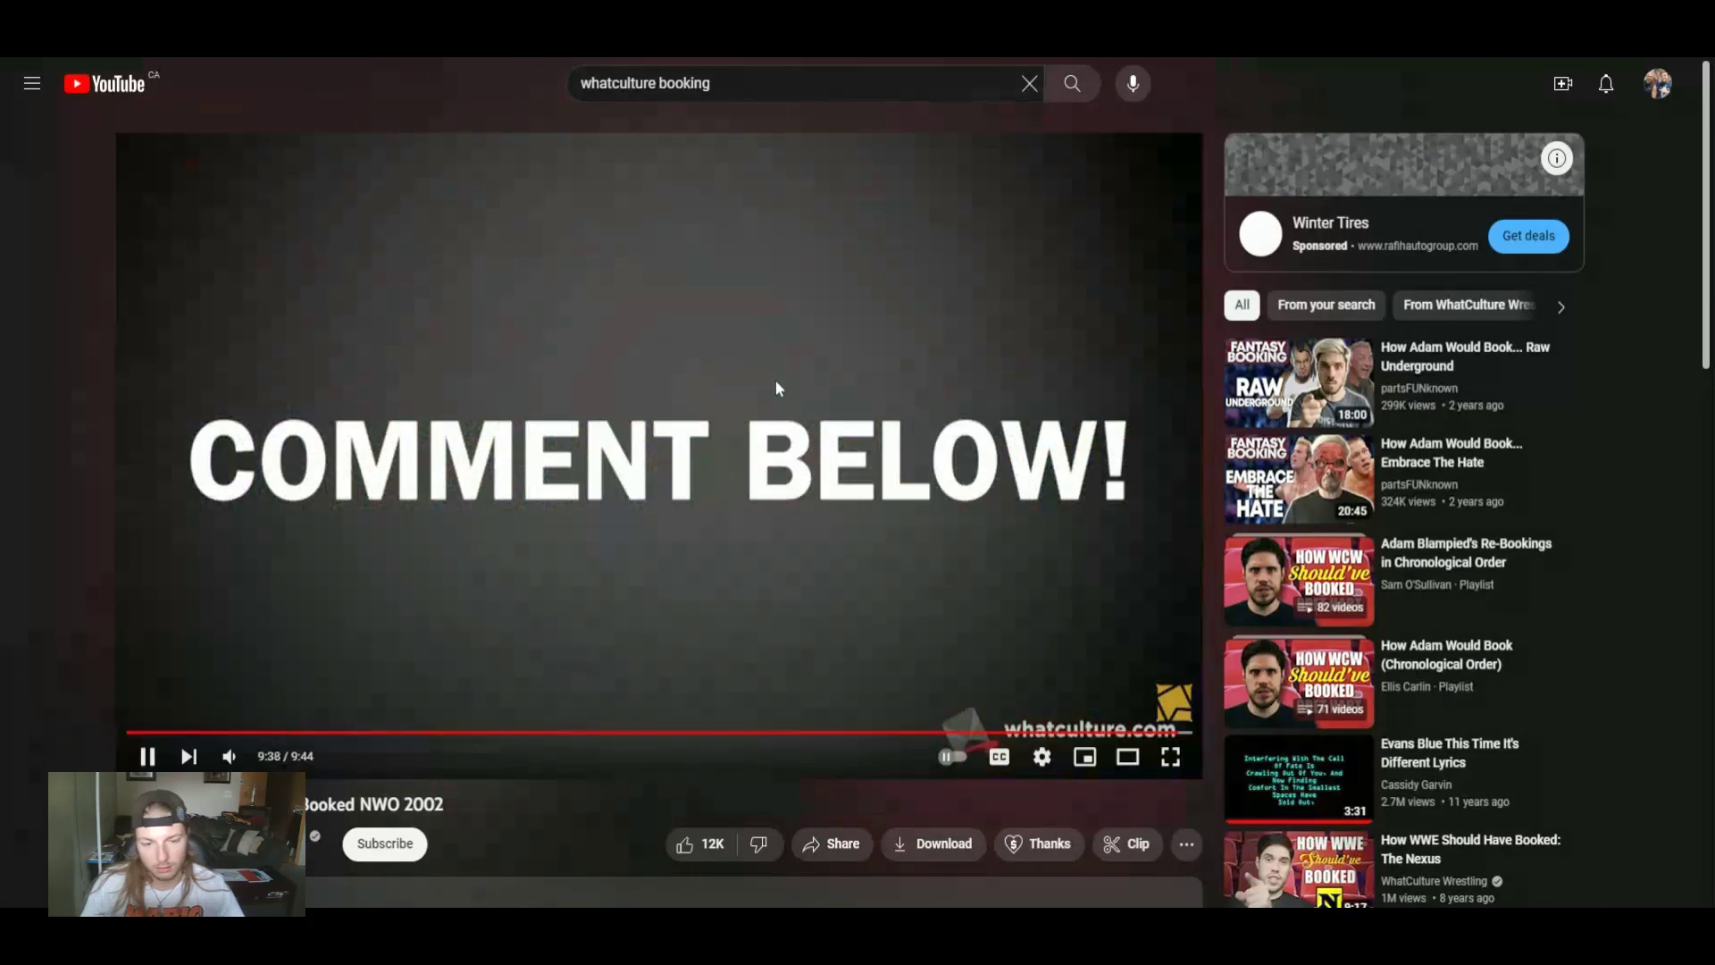
{"action": "left_click", "coordinate": [148, 755]}
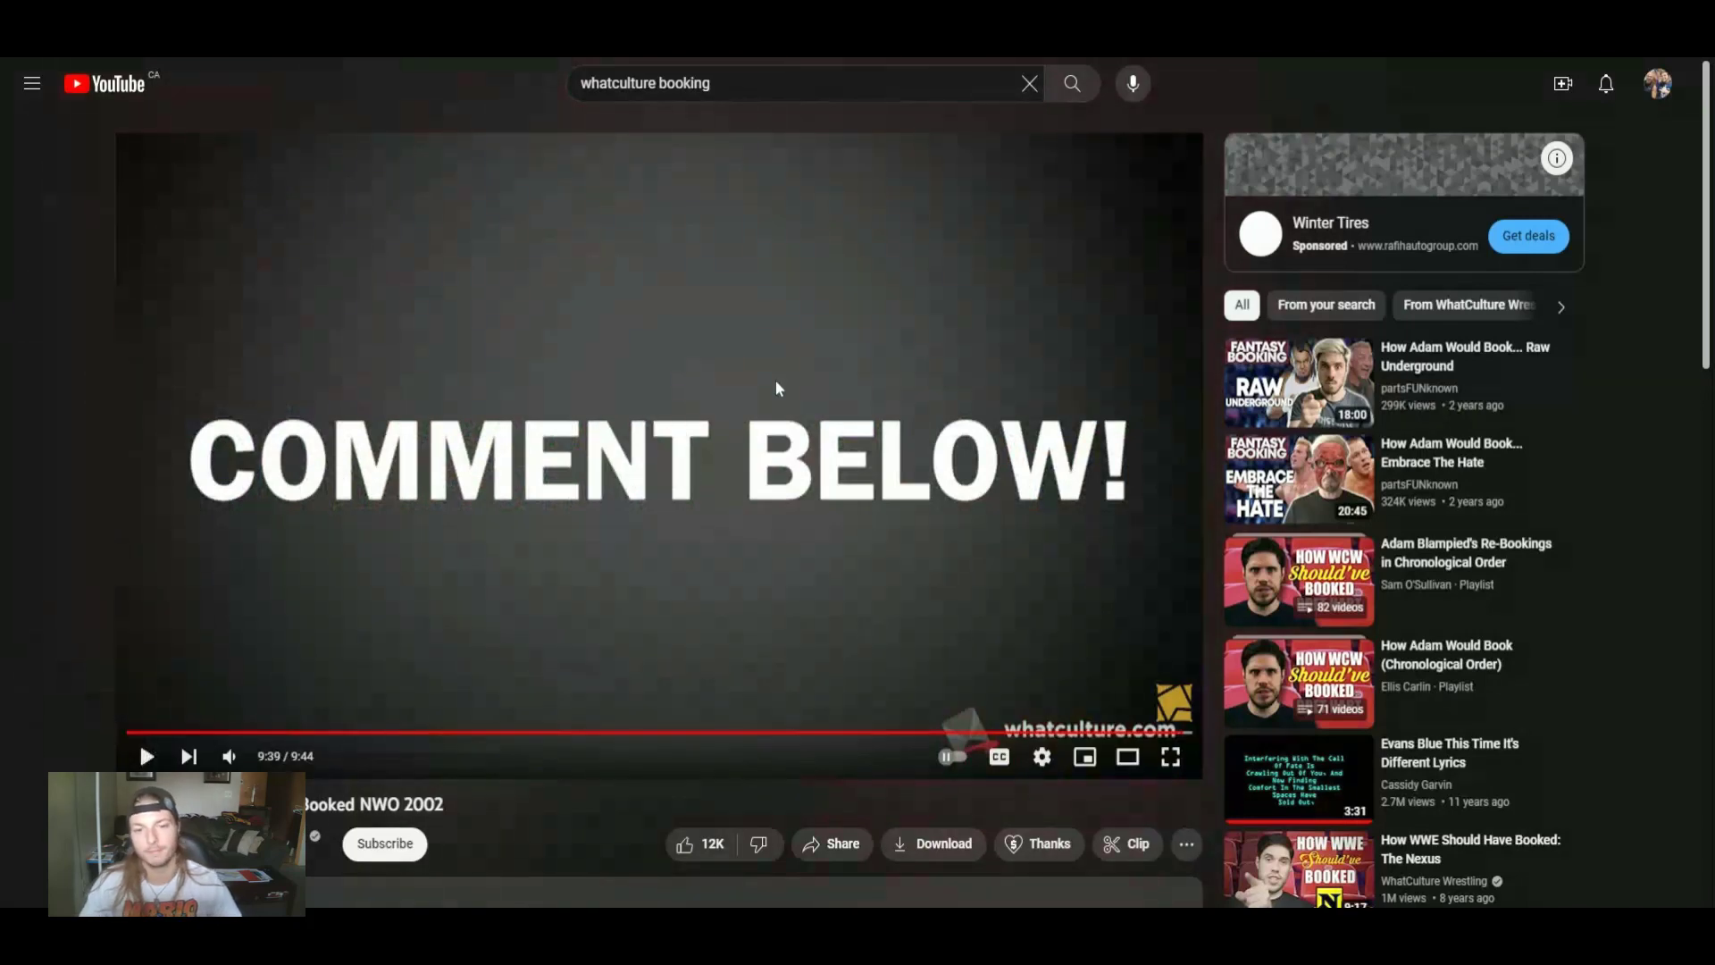